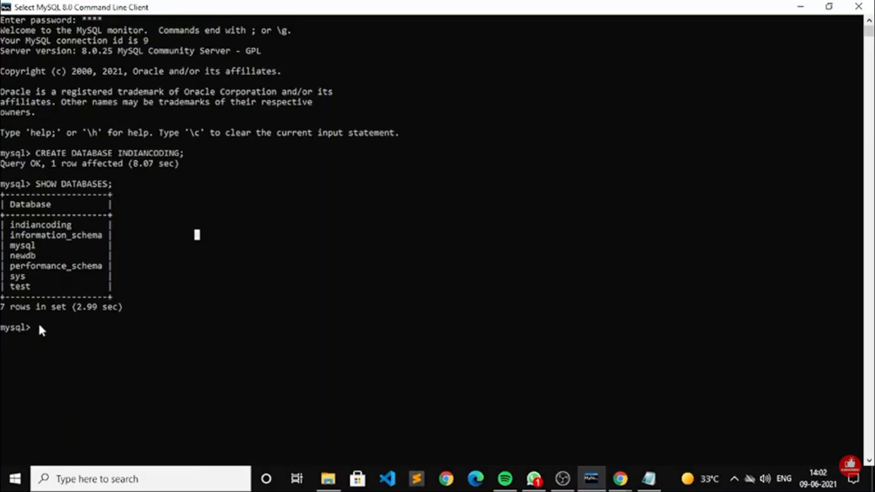
{"action": "mouse_move", "coordinate": [42, 331]}
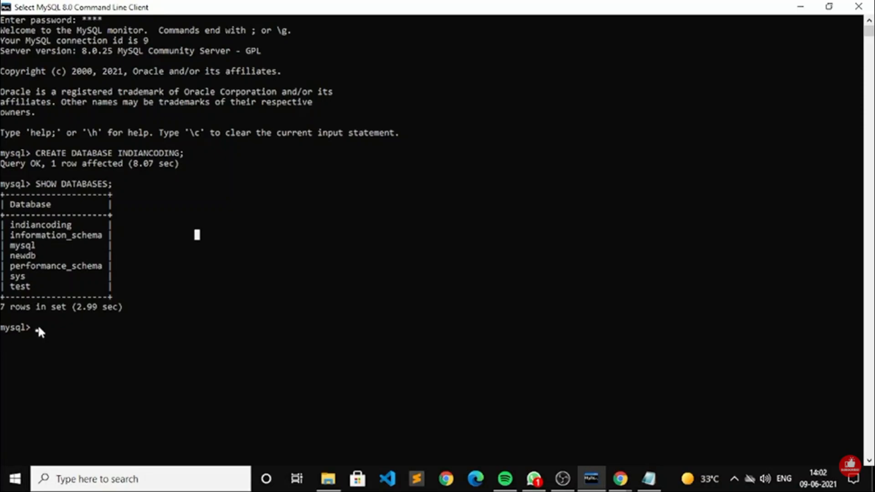
Enter the incomplete statement DROP INDIANCODING; at the mysql> prompt, producing ERROR 1064.
{"action": "type", "text": "d"}
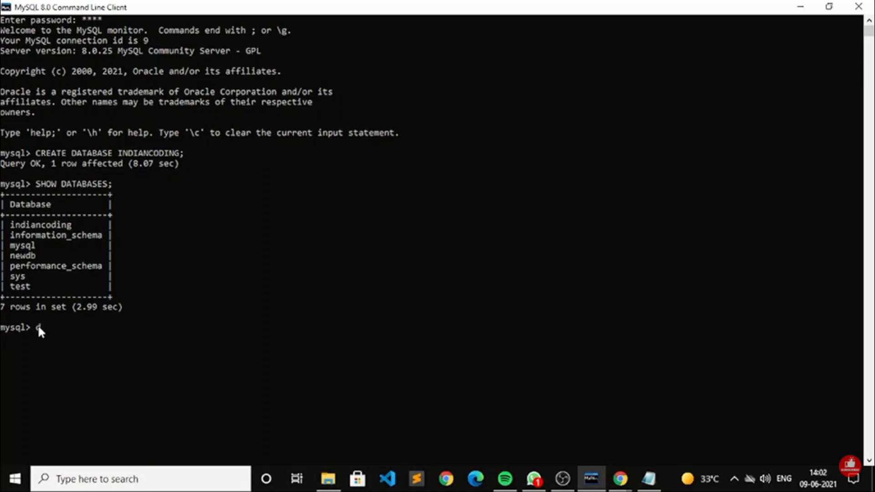
{"action": "type", "text": "drop"}
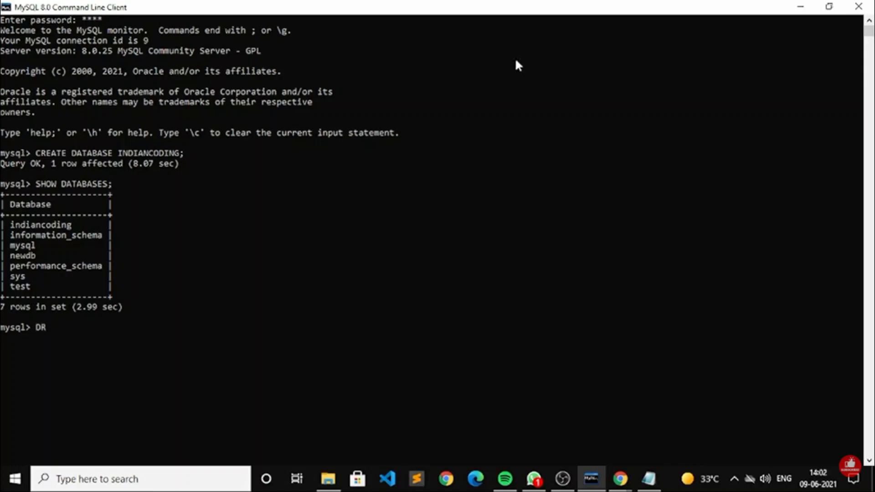
{"action": "type", "text": "OP"}
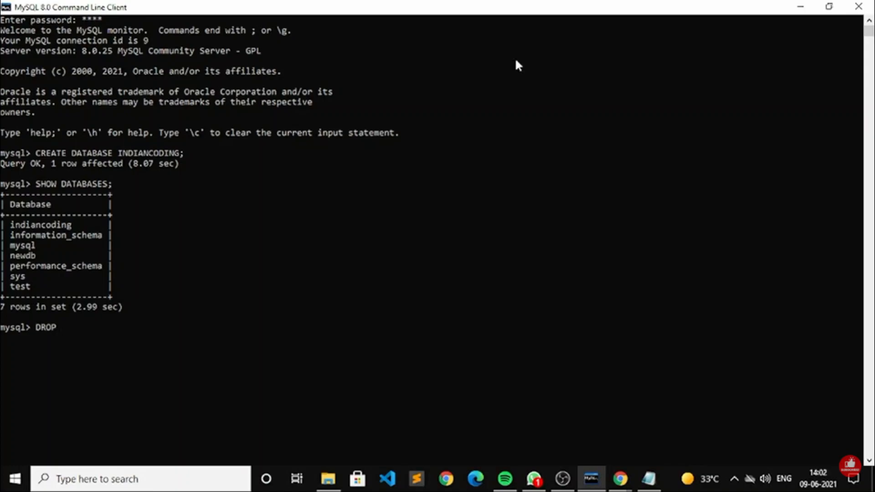
{"action": "type", "text": "IND"}
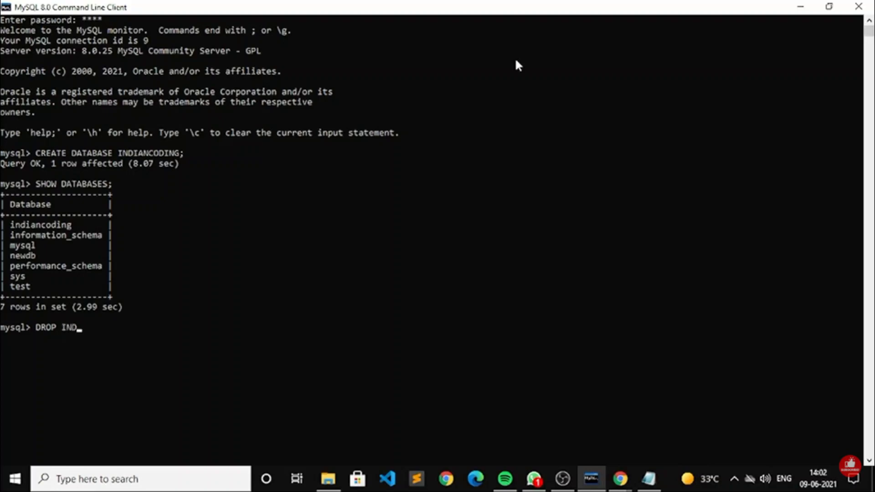
{"action": "type", "text": "A"}
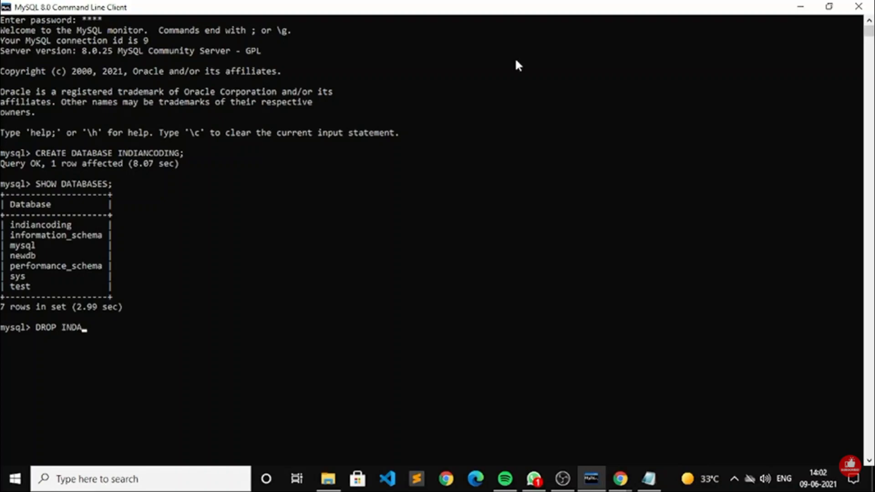
{"action": "key", "text": "Backspace"}
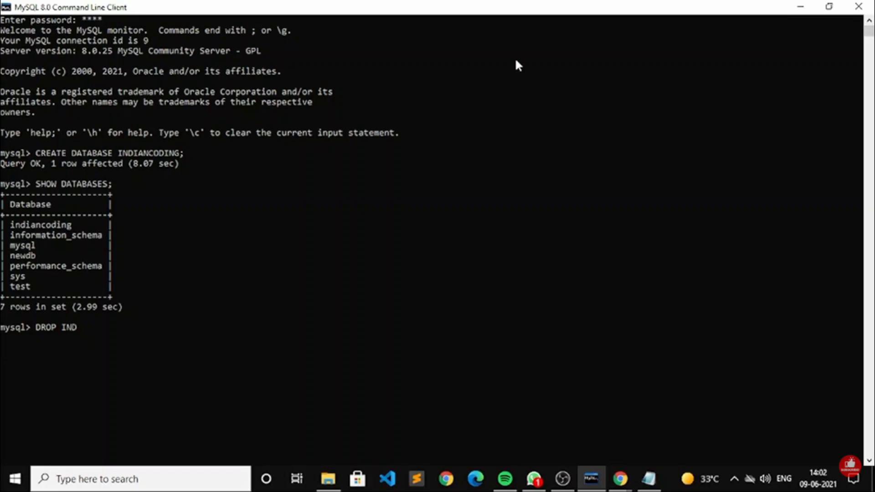
{"action": "type", "text": "IANCODING;"}
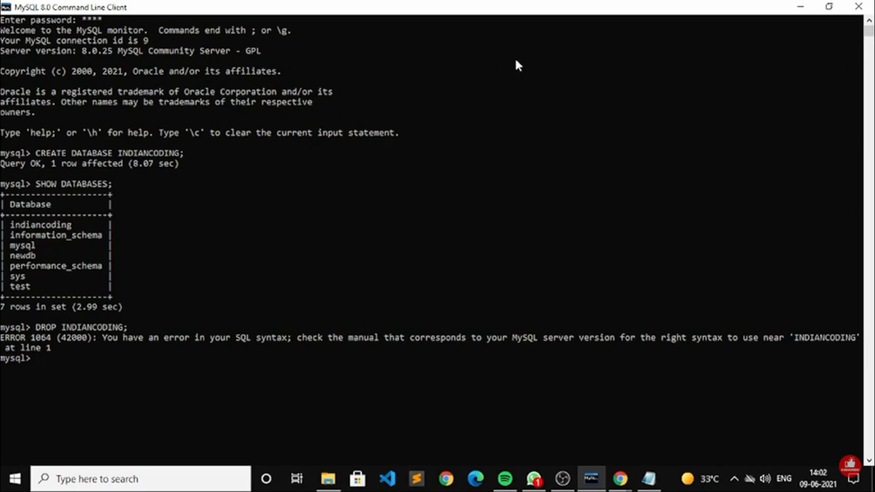
Drop the indiancoding database with DROP DATABASE INDIANCODING;.
{"action": "type", "text": "DROP DATABASE INDIANCODING;"}
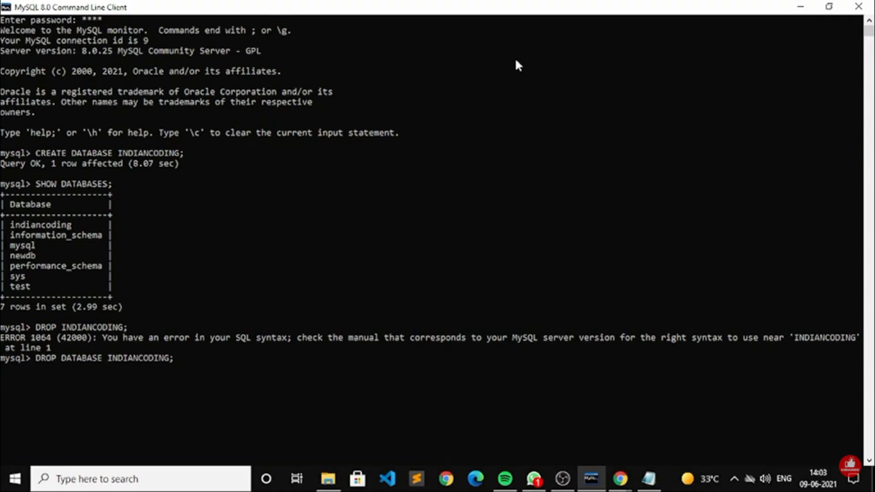
{"action": "mouse_move", "coordinate": [452, 150]}
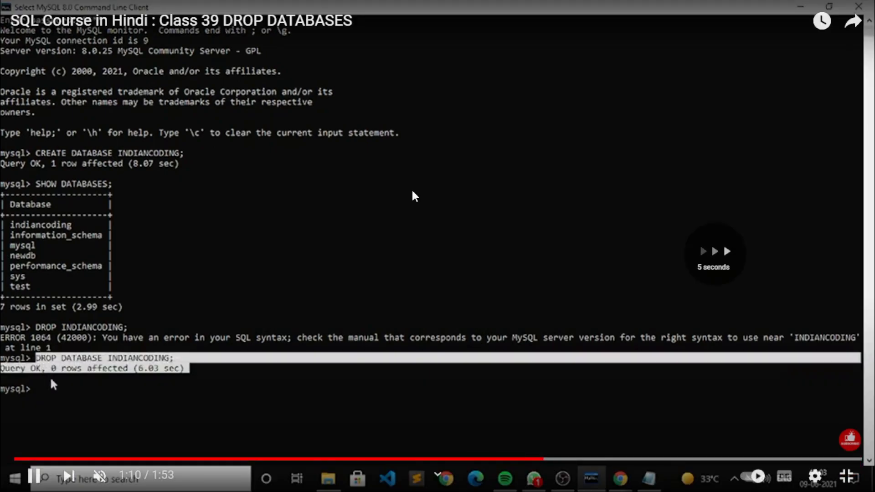
Begin typing the SHOW DATABASES command to list the remaining databases.
{"action": "type", "text": "SHOW DATABSE"}
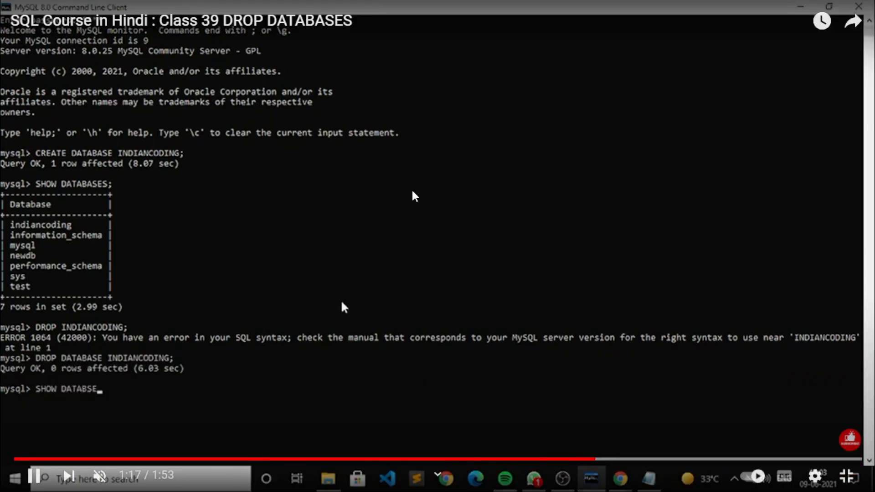